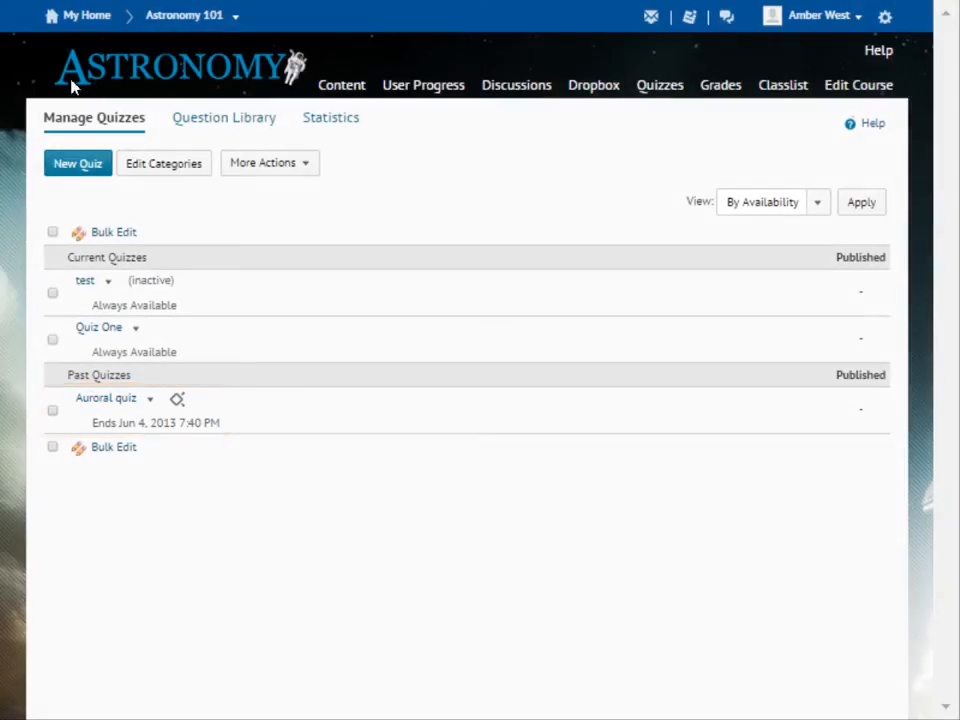
Open the Auroral quiz from Past Quizzes for editing, showing its five questions
click(104, 396)
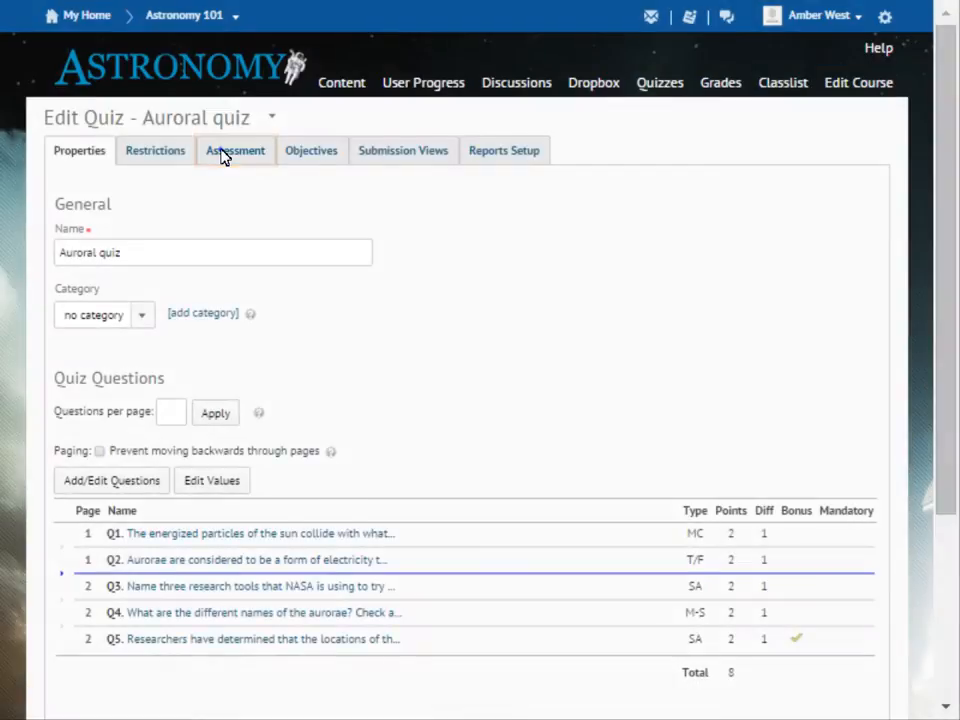
View the Auroral quiz's Assessment settings and list the available grade items
click(236, 150)
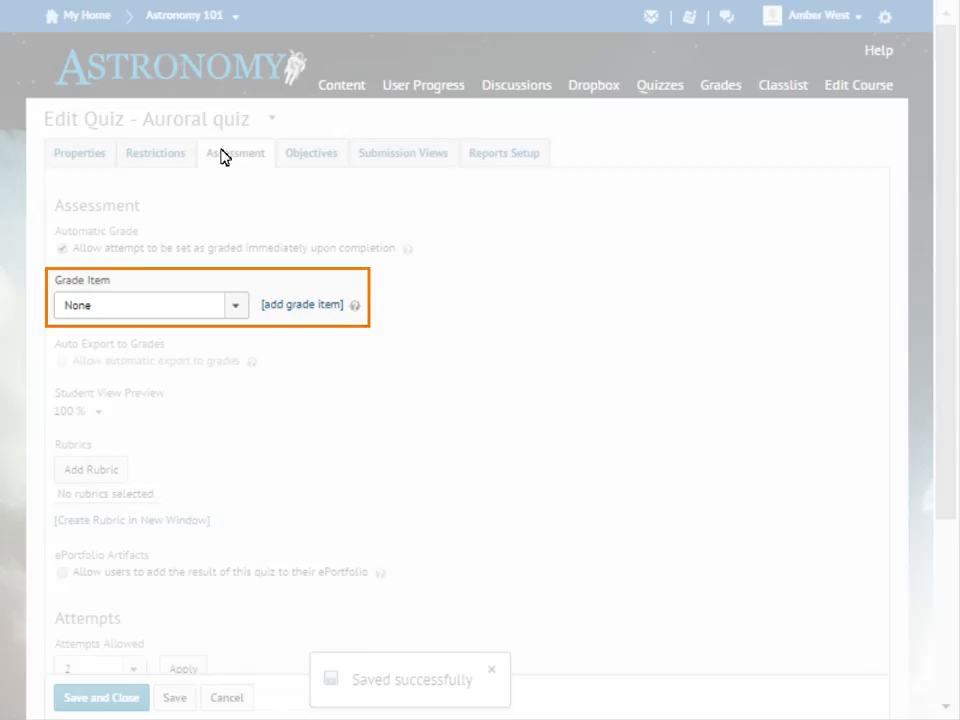
click(236, 304)
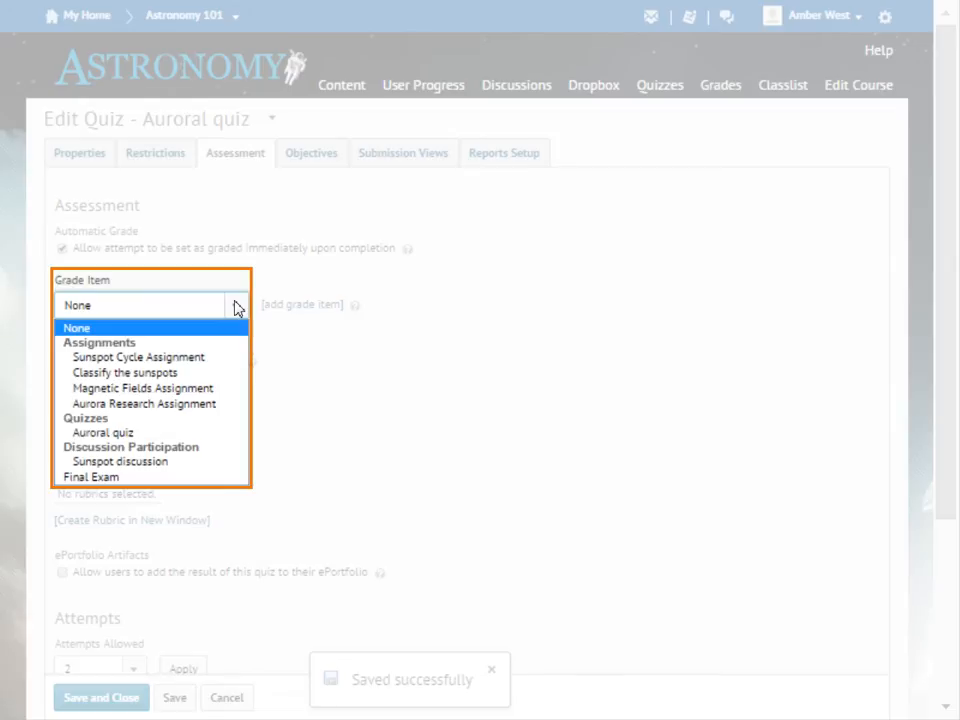
Associate the quiz with the 'Auroral quiz' grade item under Quizzes
click(102, 432)
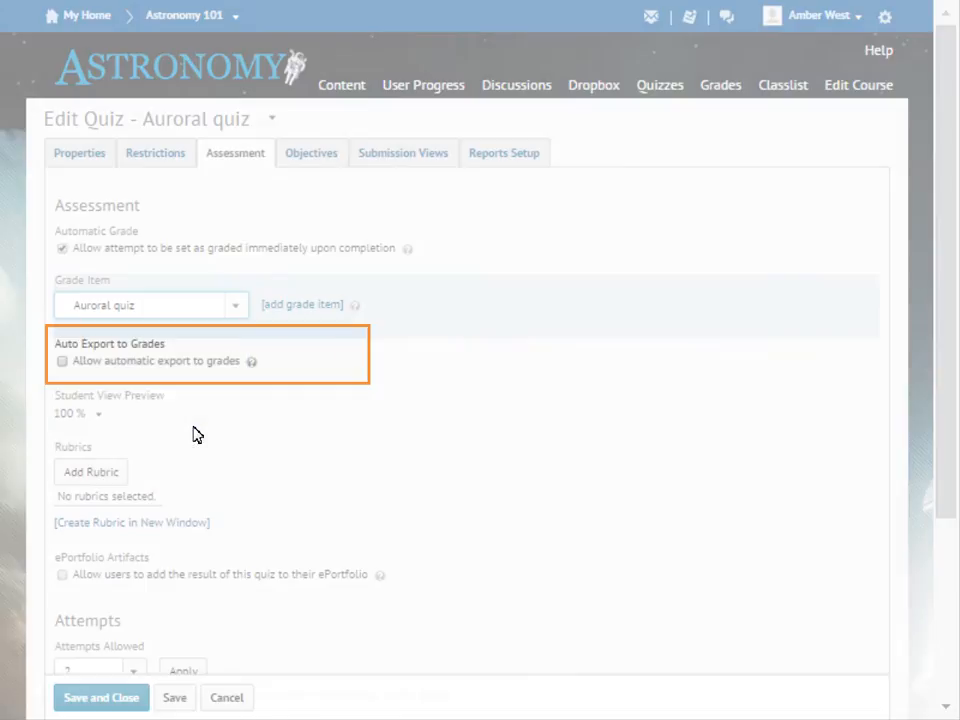